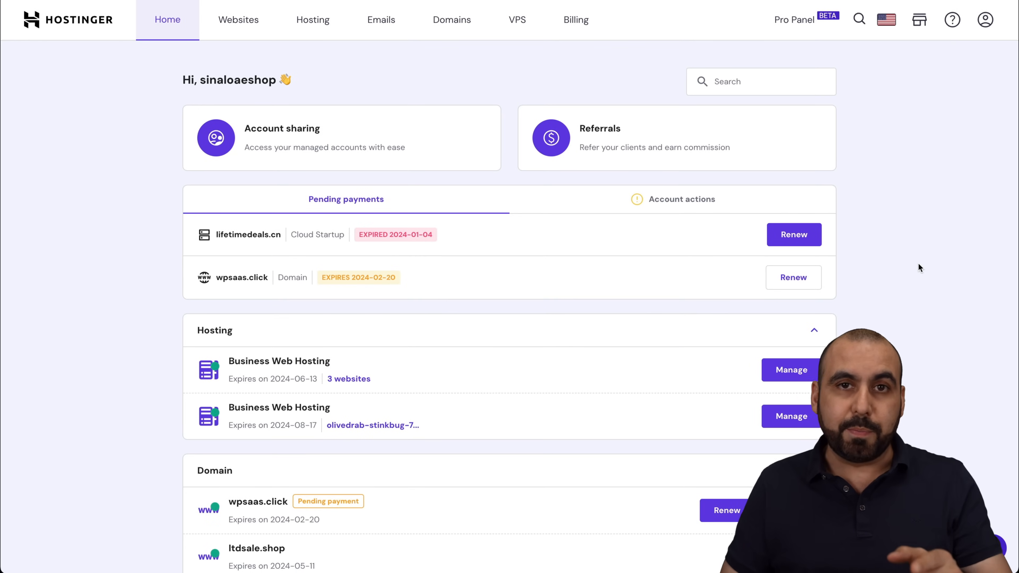
pyautogui.moveTo(678, 226)
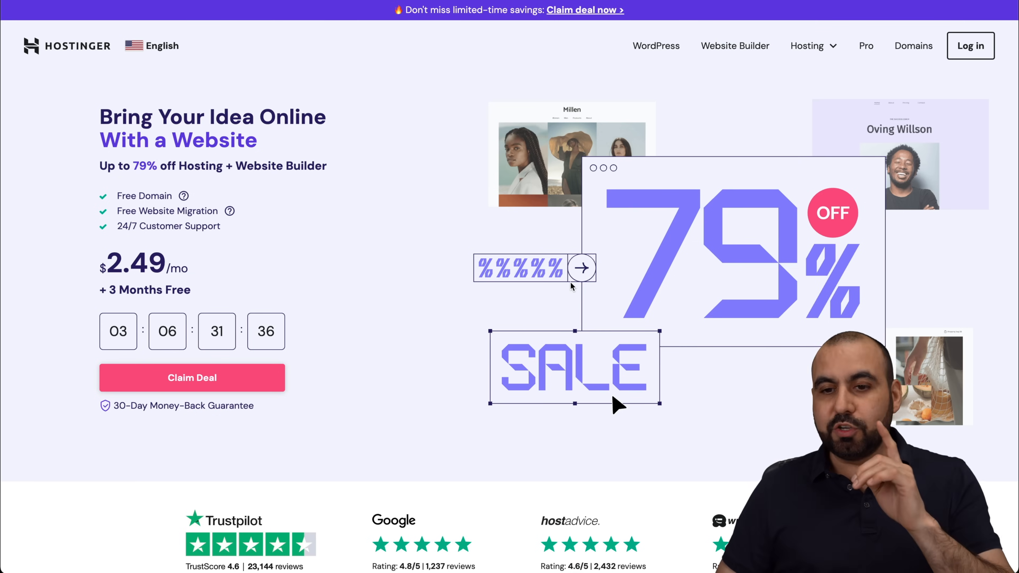
# Add the KVM 2 VPS plan to the cart from the VPS Hosting page
pyautogui.click(812, 45)
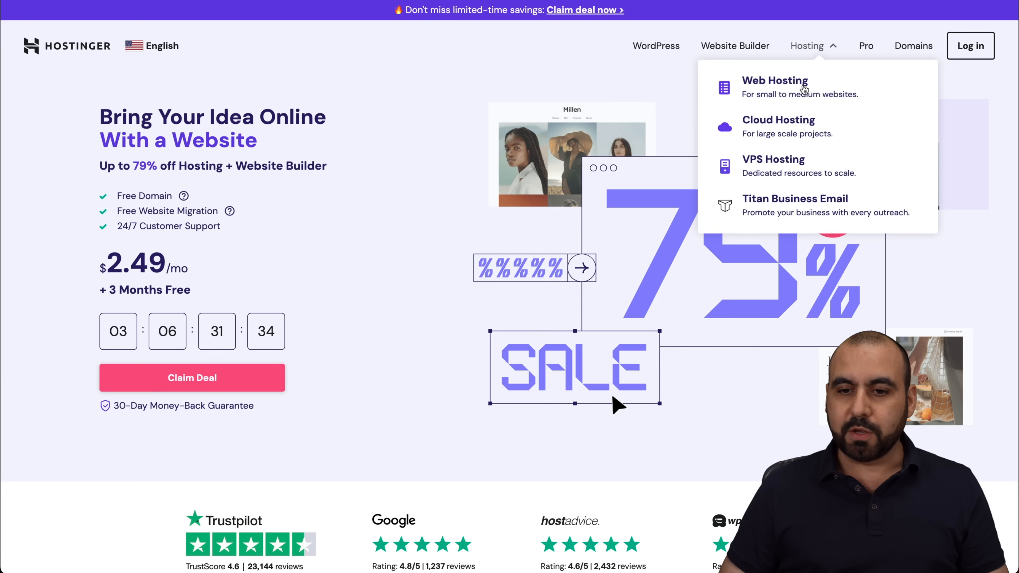
pyautogui.click(774, 159)
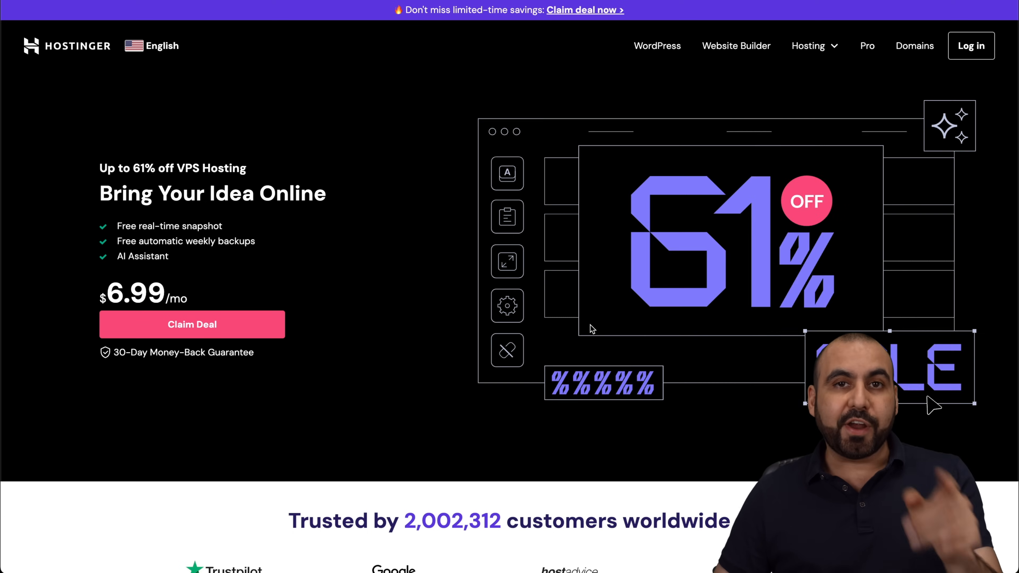
pyautogui.scroll(-3)
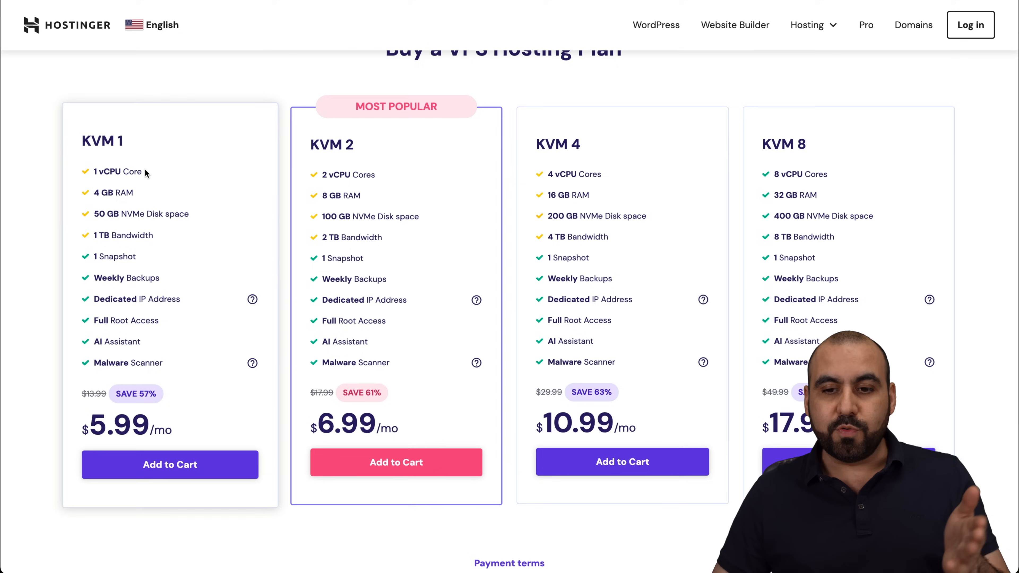
pyautogui.scroll(-3)
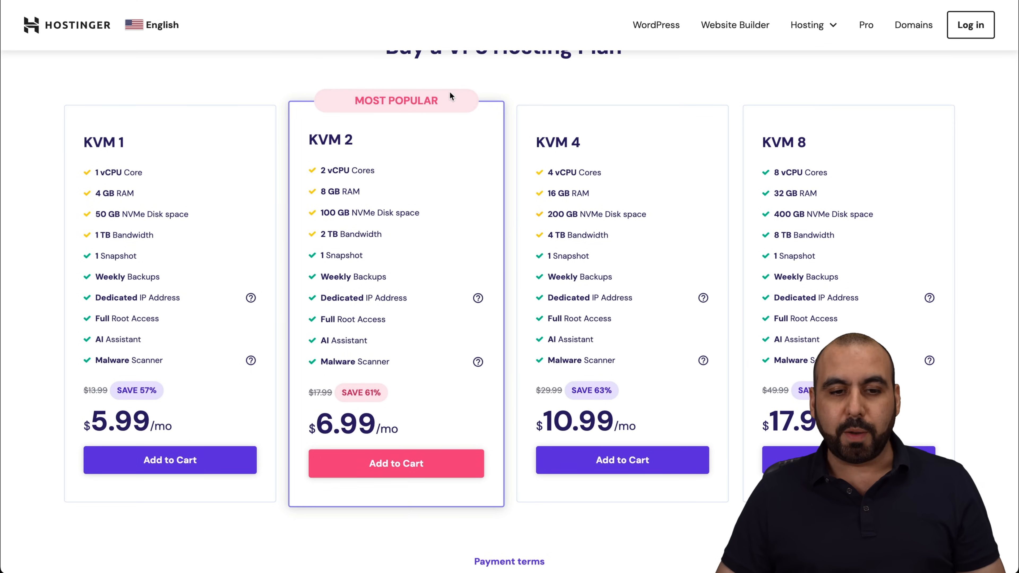
pyautogui.moveTo(465, 331)
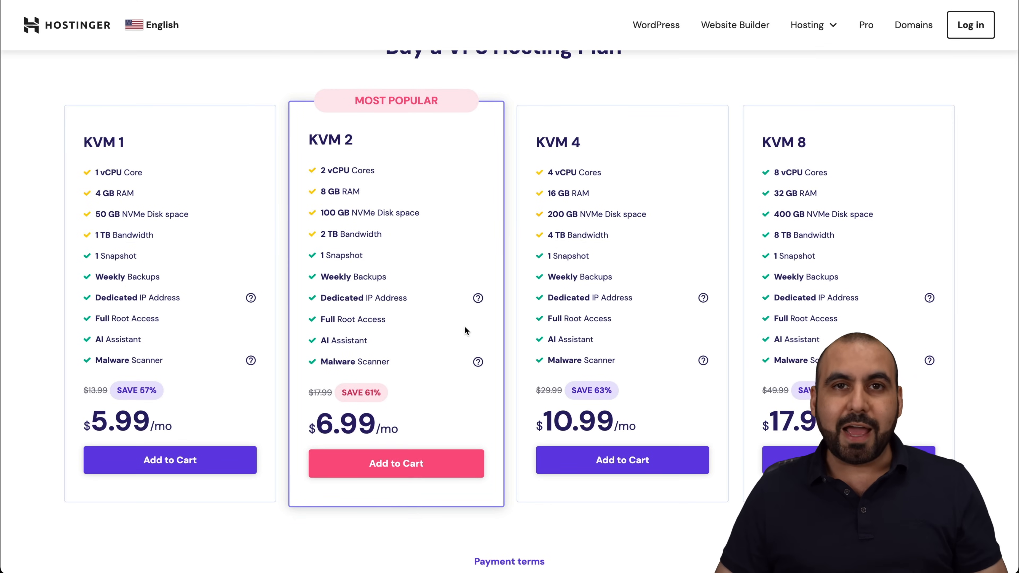
pyautogui.click(396, 464)
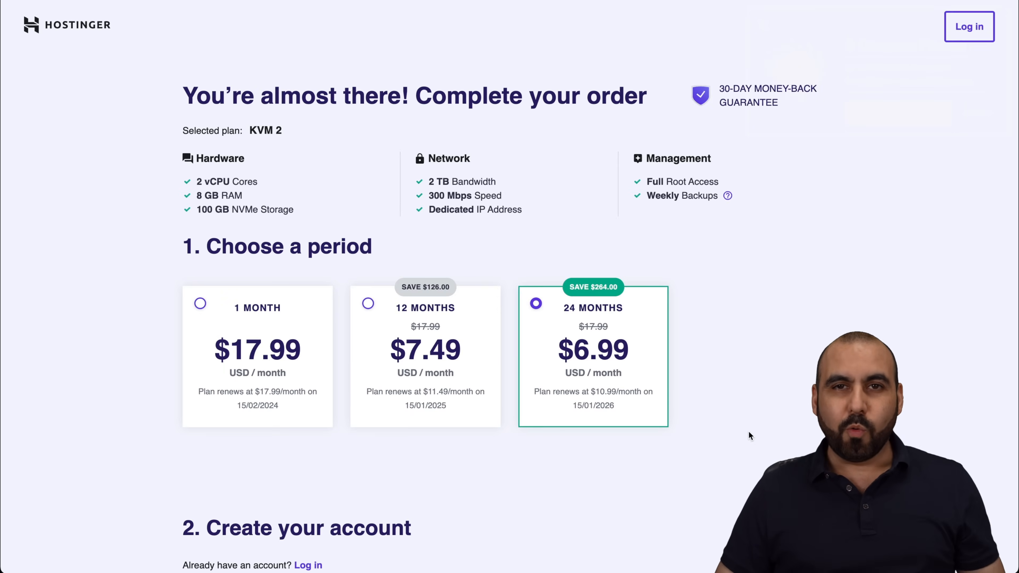
pyautogui.moveTo(315, 328)
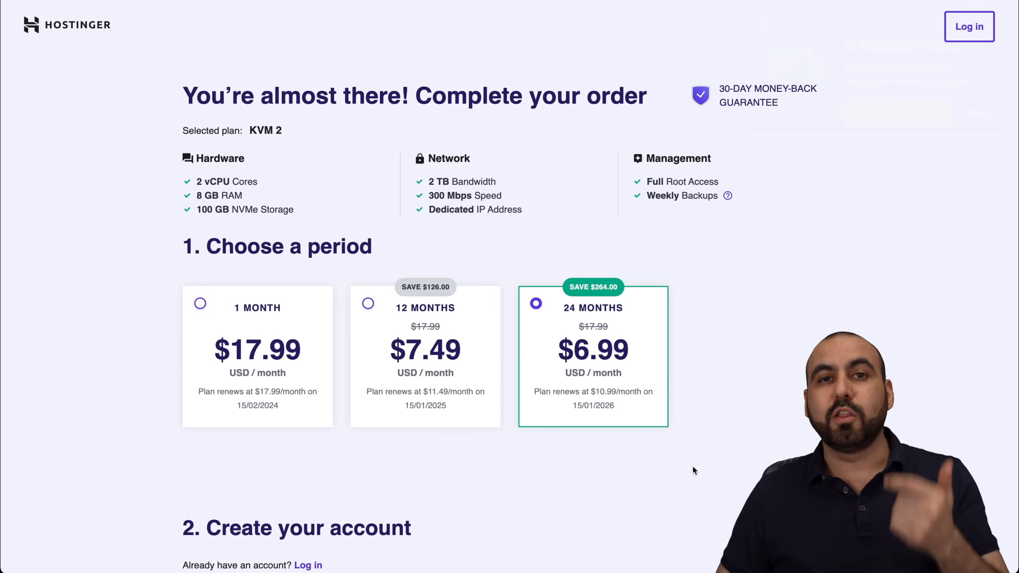
pyautogui.scroll(-3)
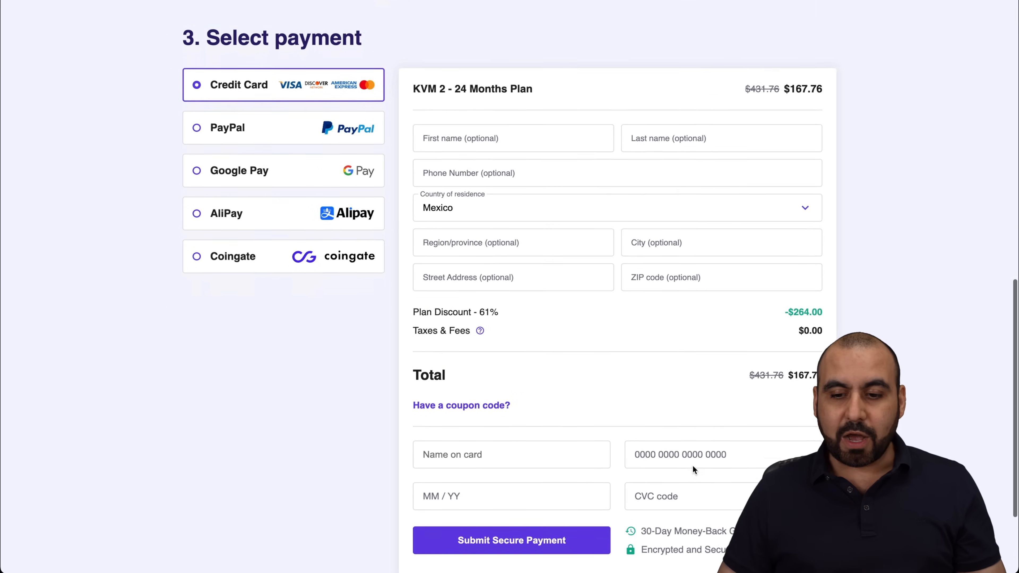
# Reveal the coupon code field on the KVM 2 24-month order page
pyautogui.scroll(-3)
pyautogui.write('SAASMA')
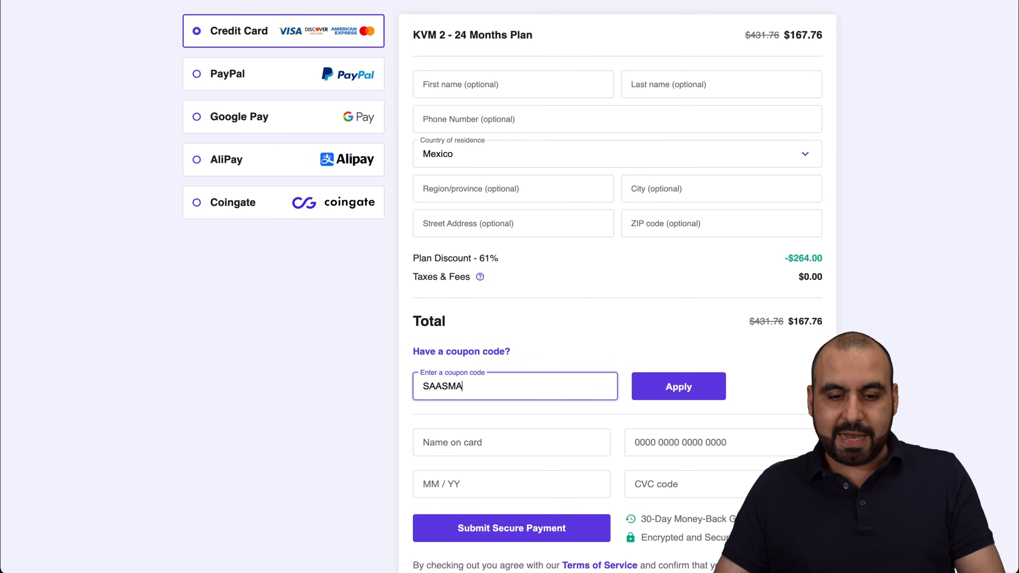
pyautogui.click(678, 386)
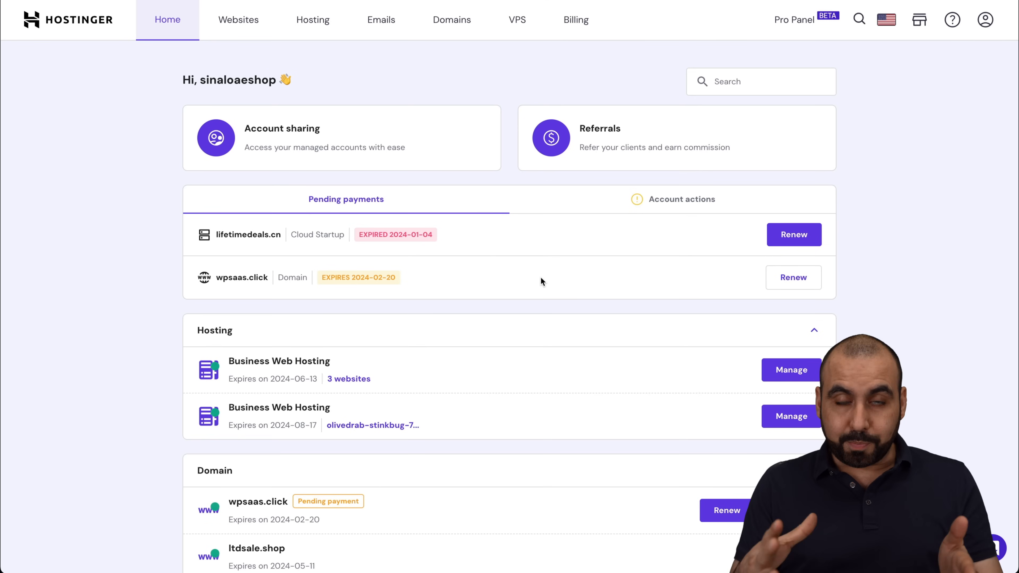
# Reach the Malware Scanner page under Security for the srv391893.hstgr.cloud VPS
pyautogui.scroll(-3)
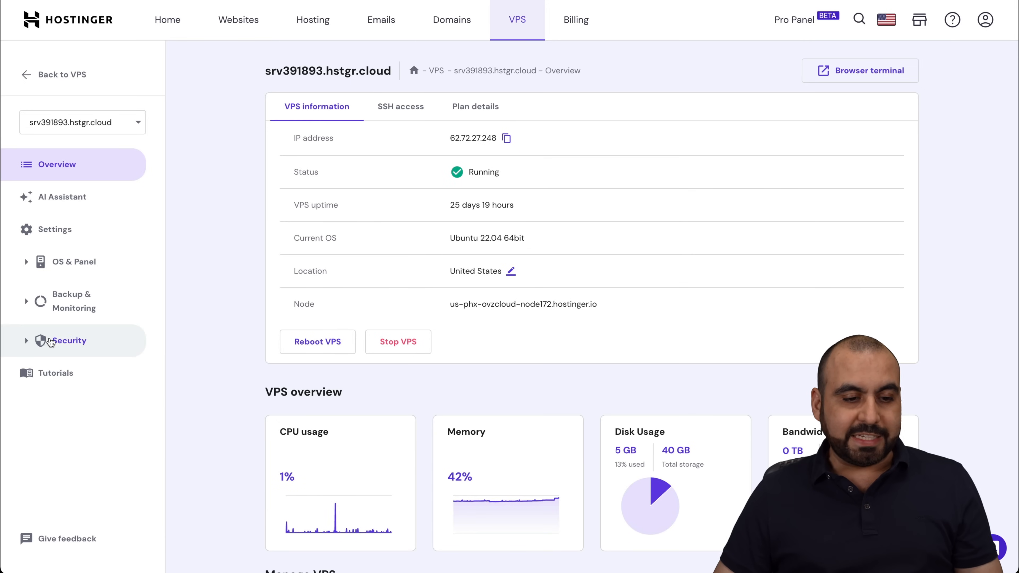
pyautogui.click(68, 341)
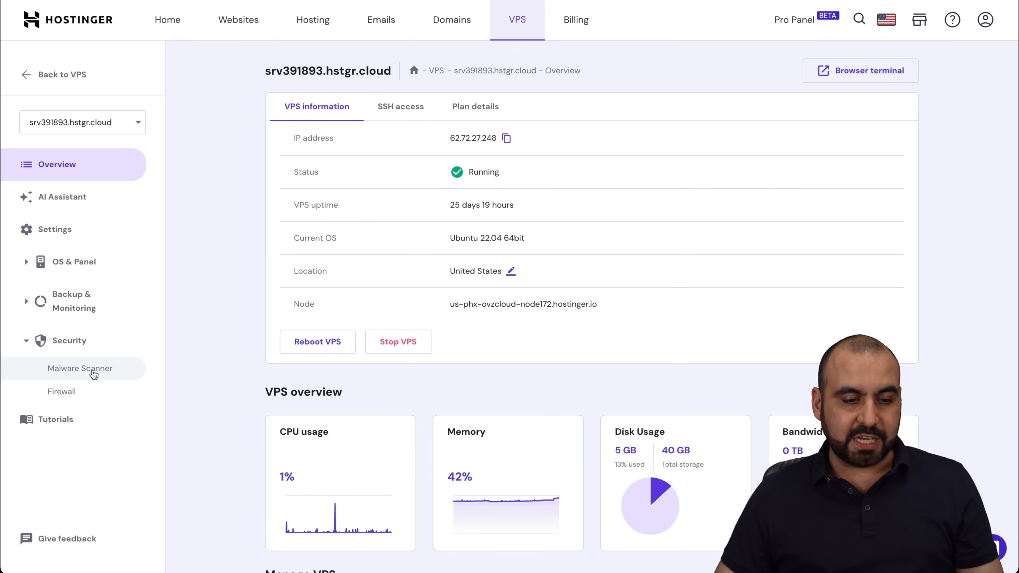
pyautogui.click(80, 368)
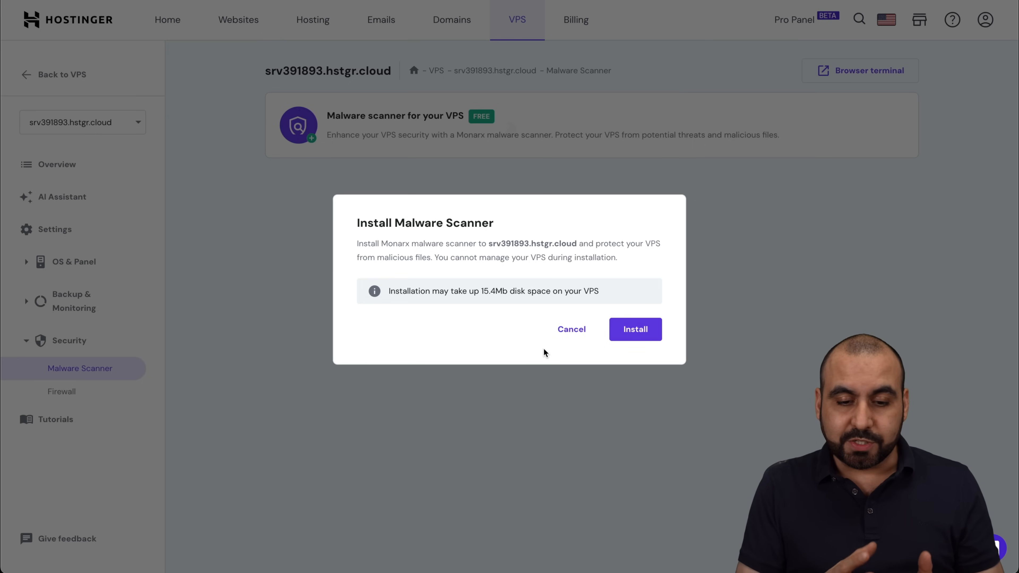
pyautogui.moveTo(503, 301)
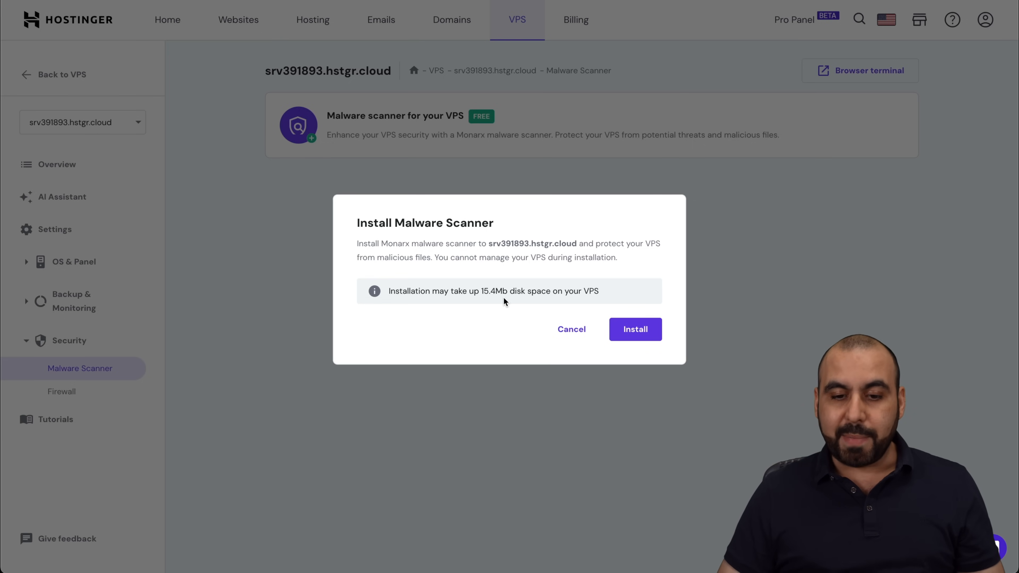
pyautogui.moveTo(546, 315)
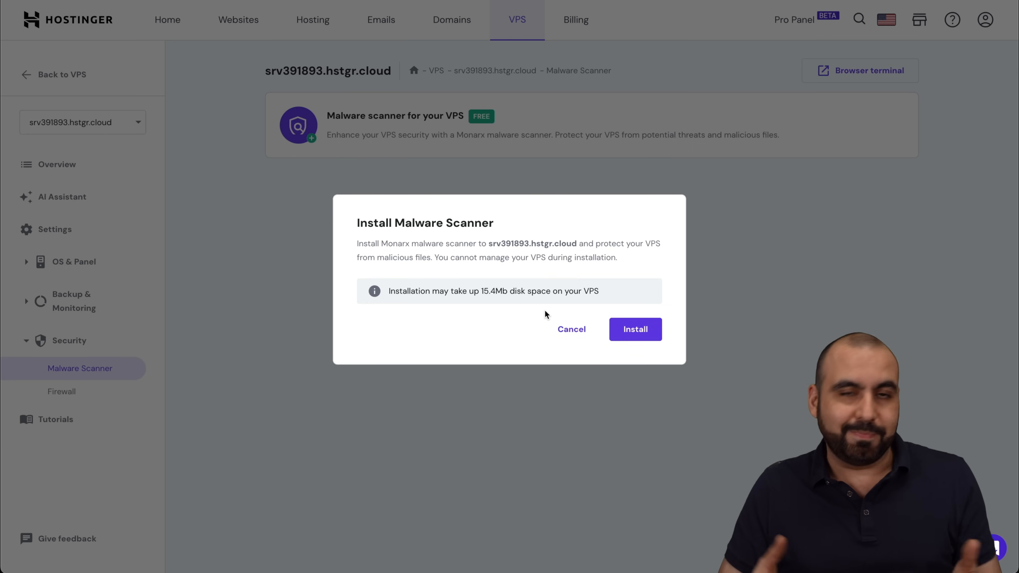
pyautogui.moveTo(635, 329)
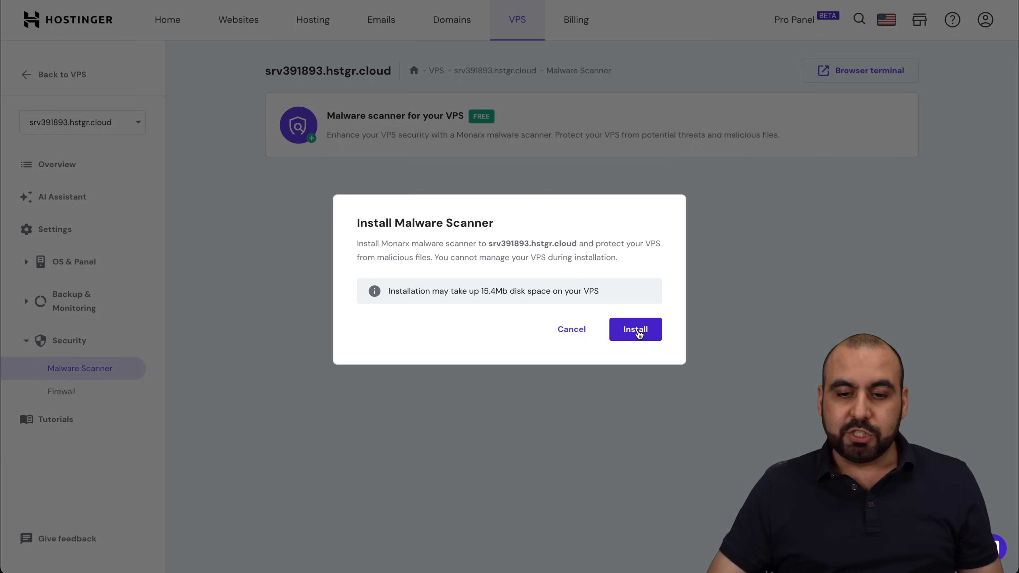
# Confirm installing the Monarx malware scanner on the VPS
pyautogui.click(635, 329)
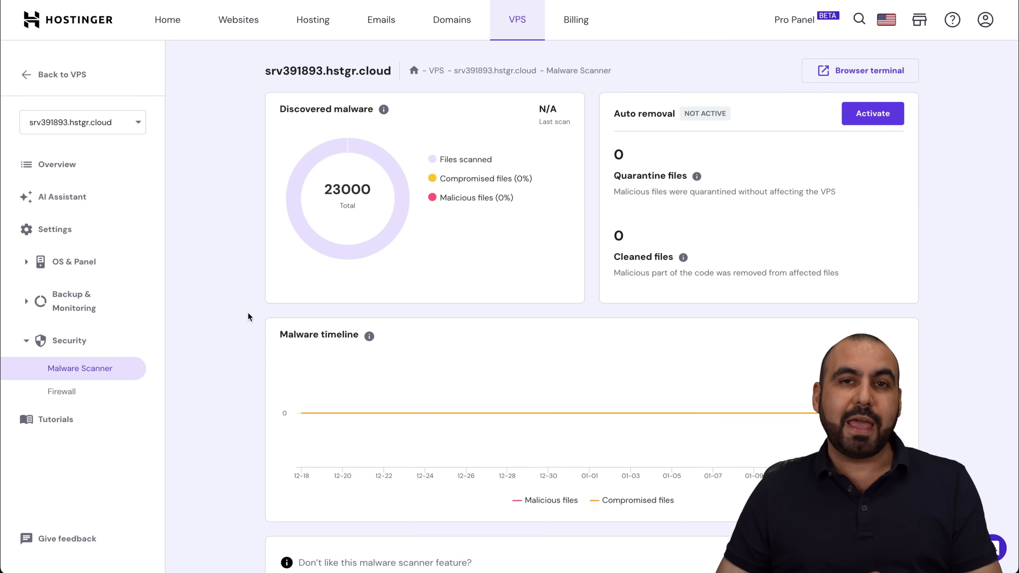
pyautogui.moveTo(242, 342)
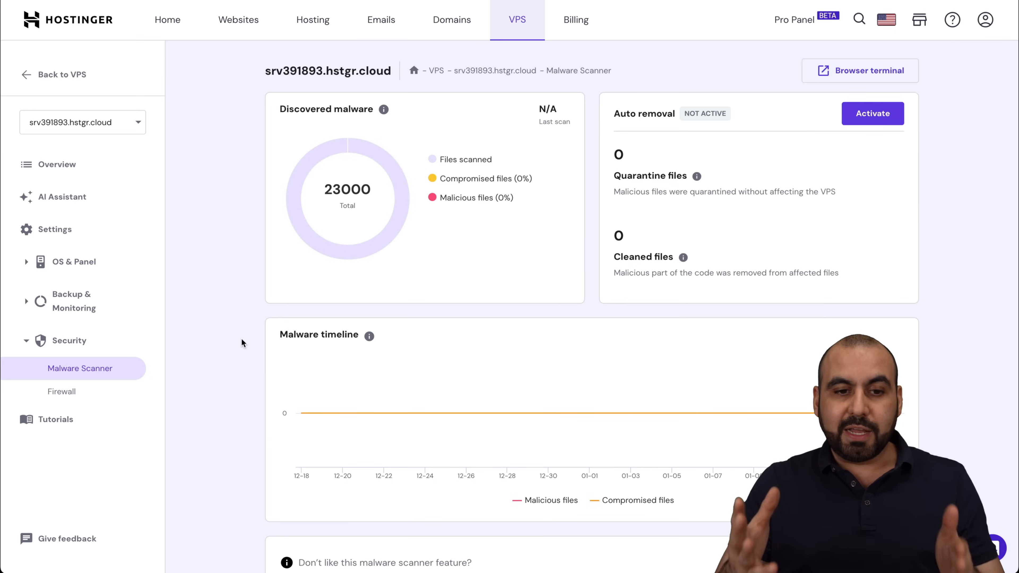
pyautogui.moveTo(446, 163)
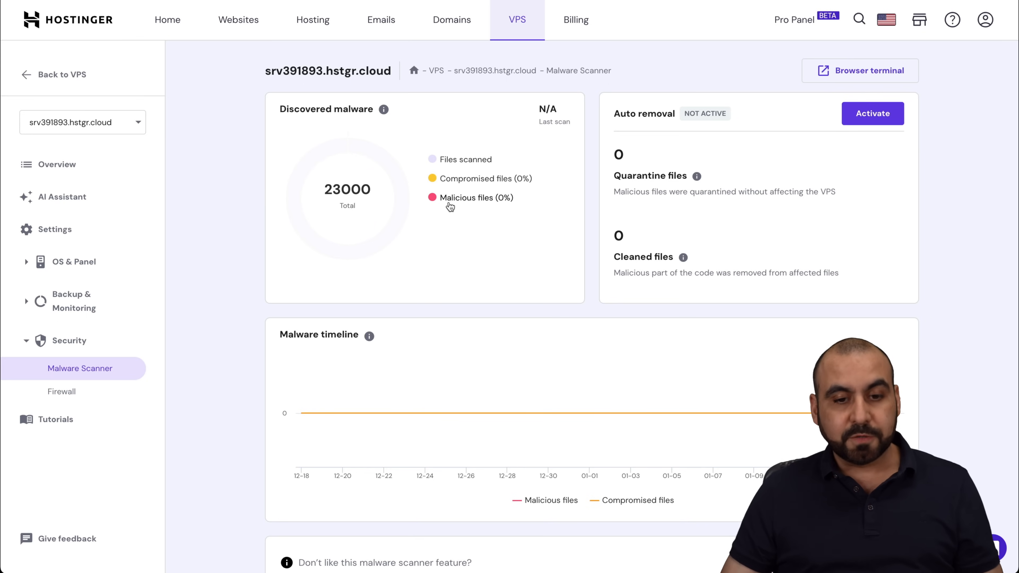
pyautogui.scroll(-3)
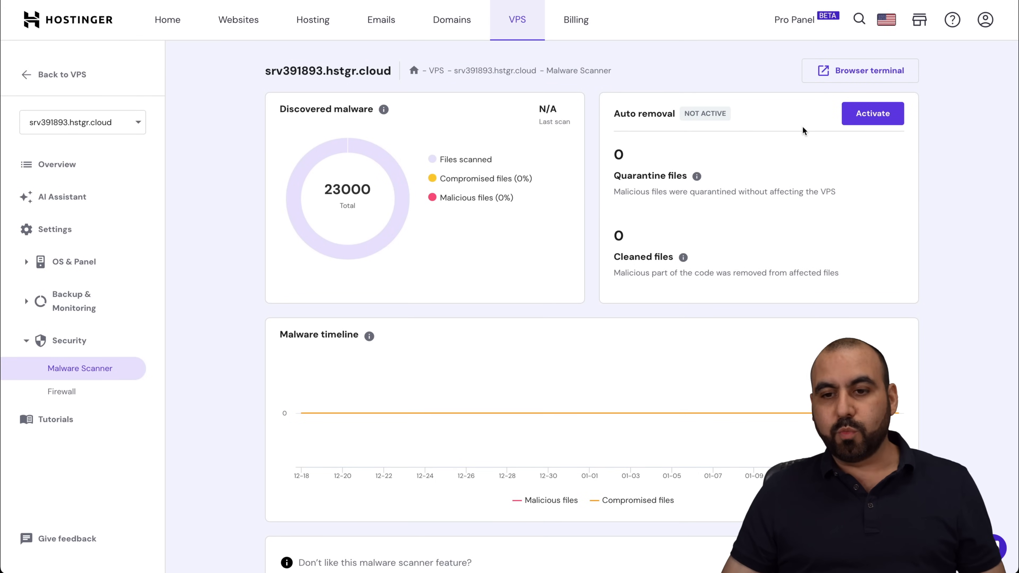
pyautogui.moveTo(518, 143)
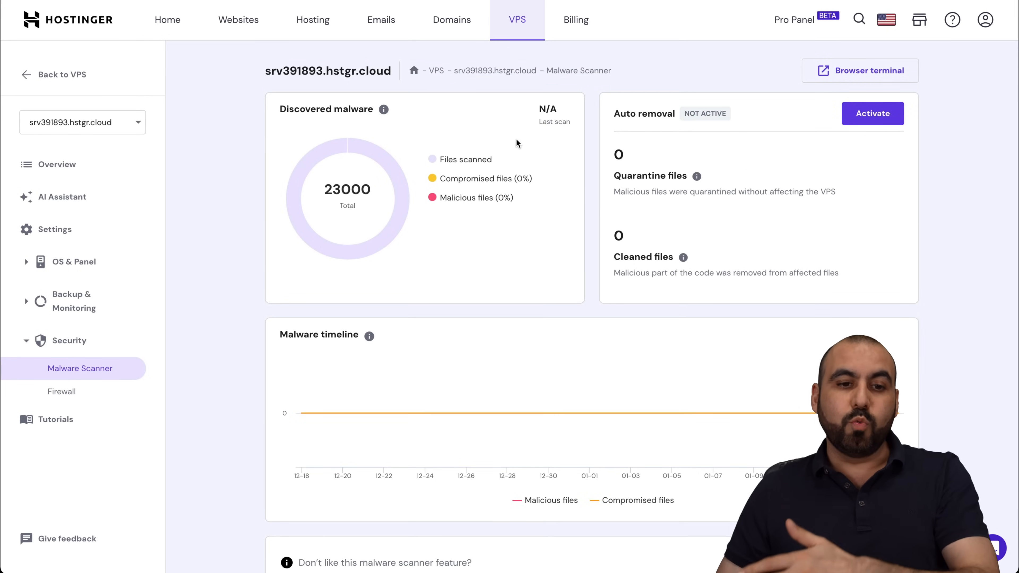
pyautogui.moveTo(547, 413)
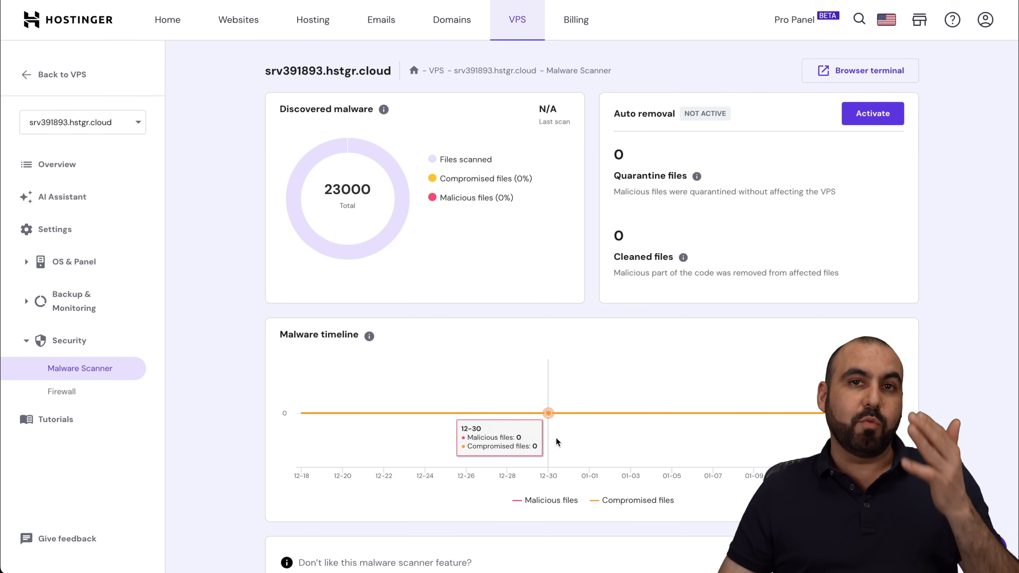